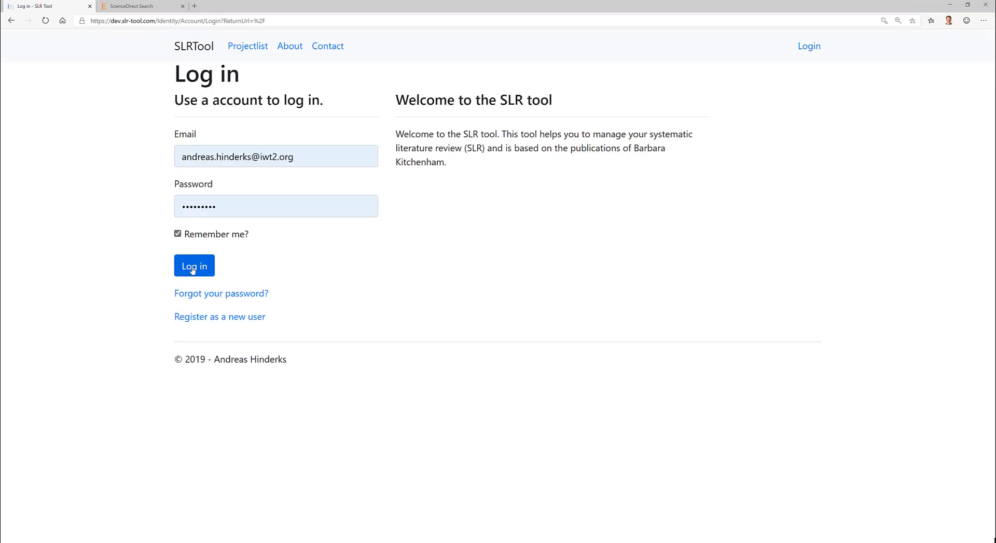
- Log in to SLR Tool and reach the Project Overview with four existing projects
{"action": "left_click", "coordinate": [194, 265]}
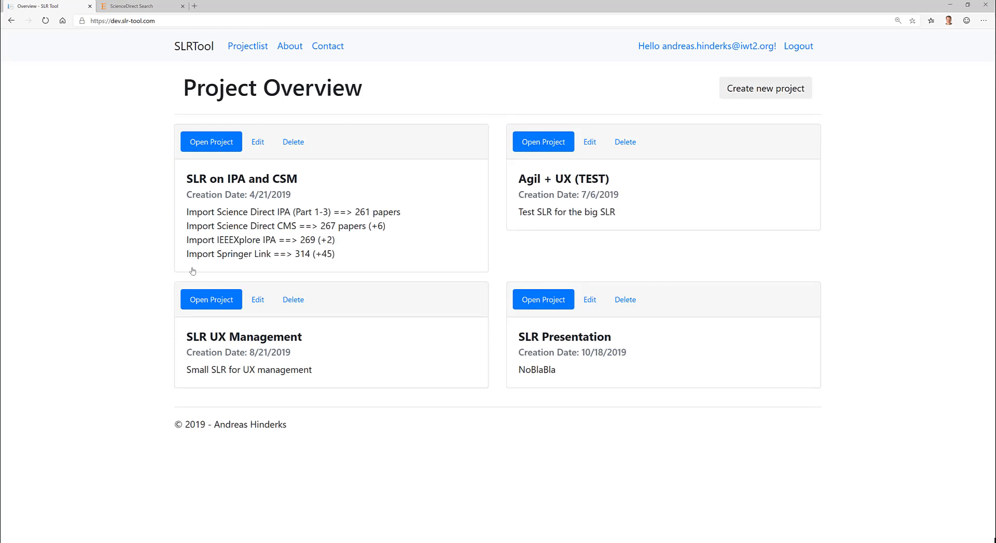
{"action": "mouse_move", "coordinate": [638, 477]}
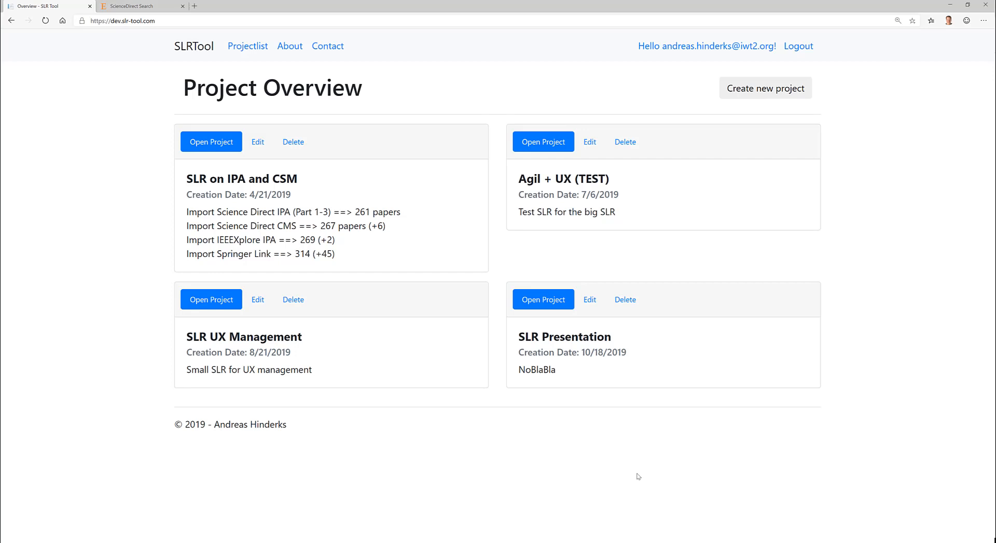
- Create project 'SLR Management' with comment 'A comment' and open its empty project page
{"action": "left_click", "coordinate": [764, 87]}
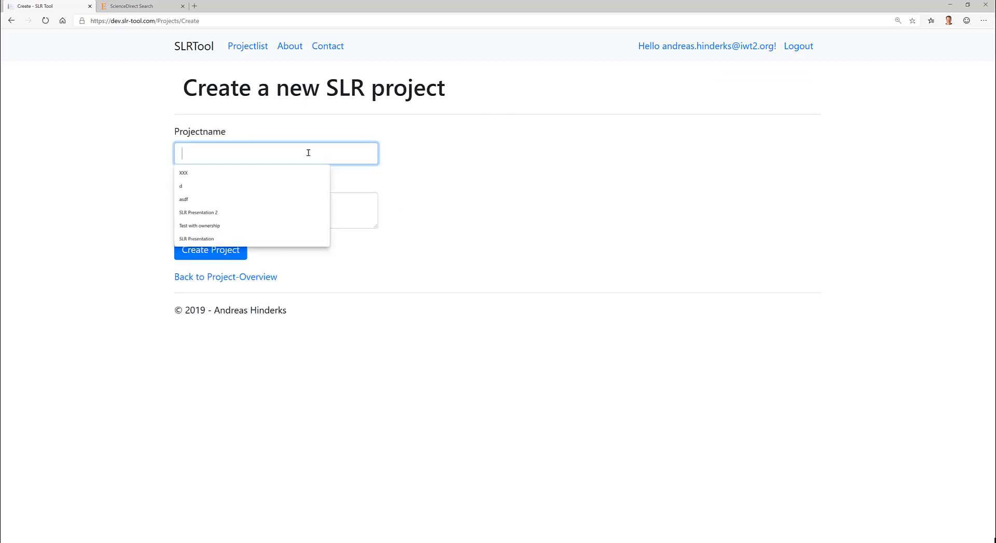
{"action": "type", "text": "SLR Manag"}
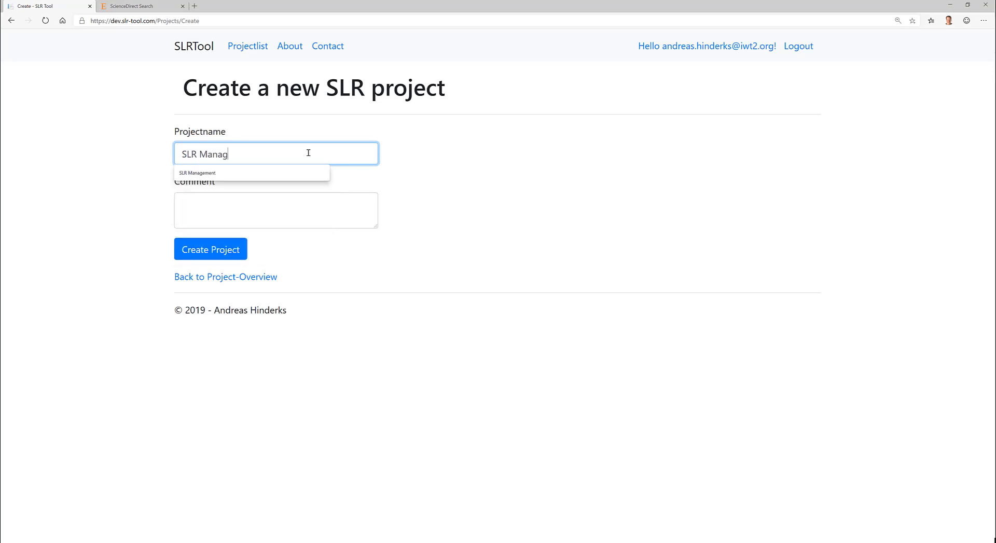
{"action": "type", "text": "A comment"}
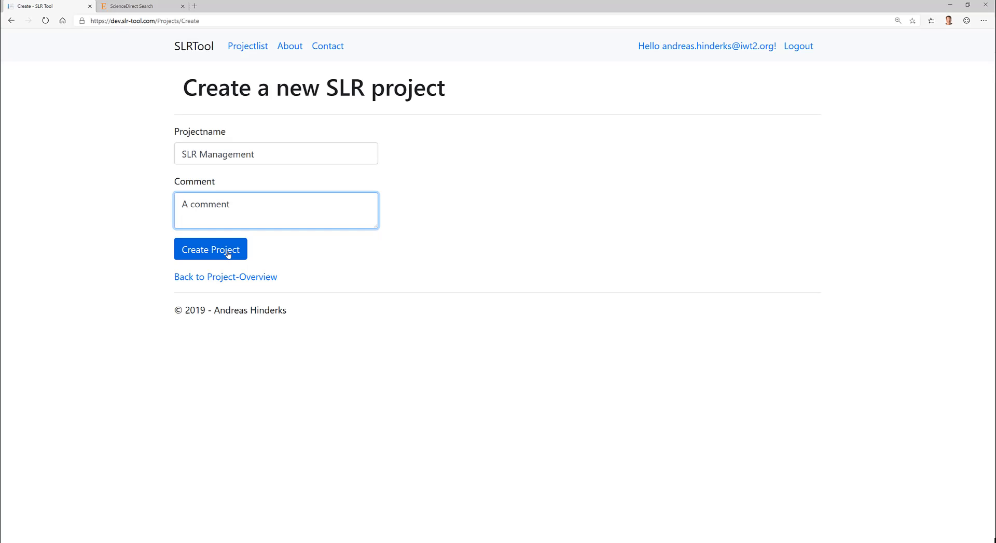
{"action": "left_click", "coordinate": [210, 249]}
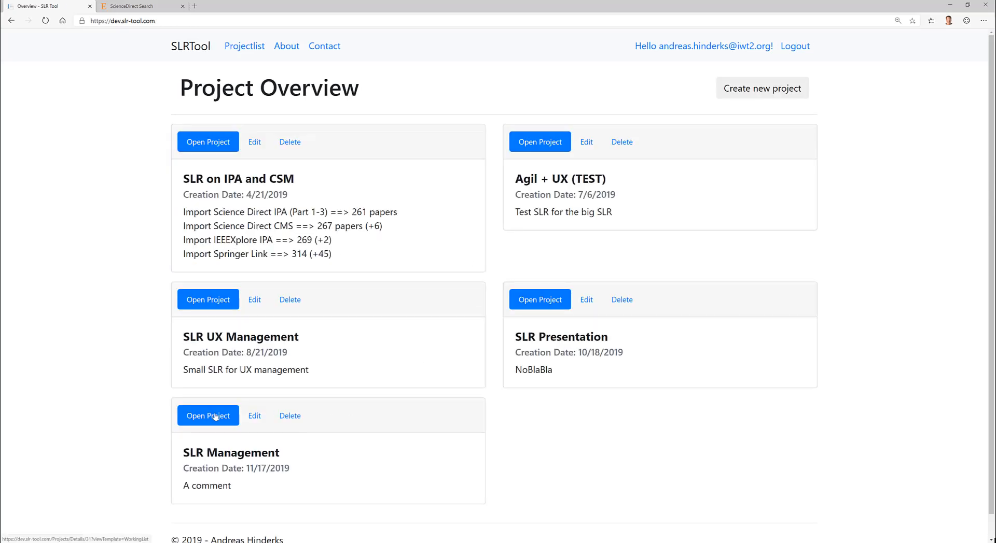
{"action": "left_click", "coordinate": [208, 416]}
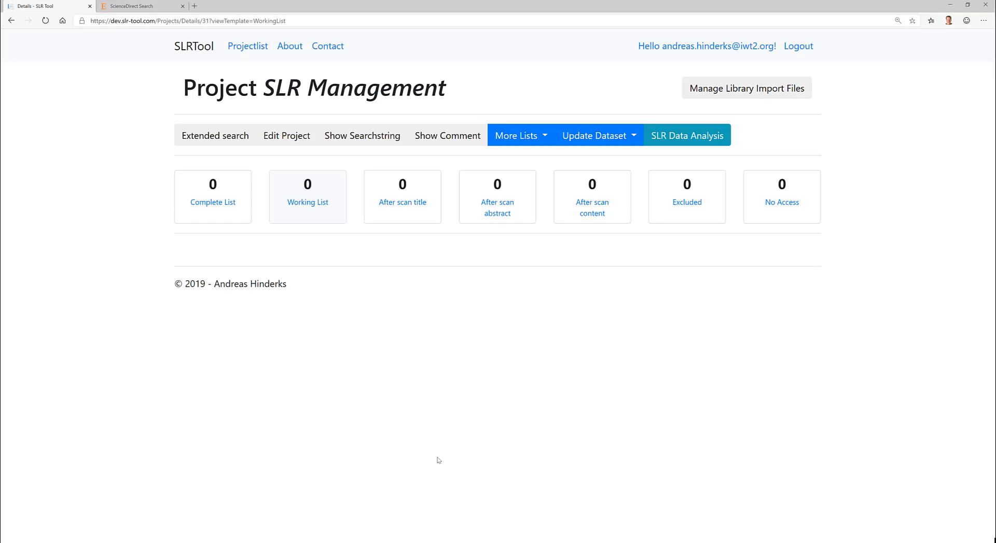
{"action": "mouse_move", "coordinate": [368, 335]}
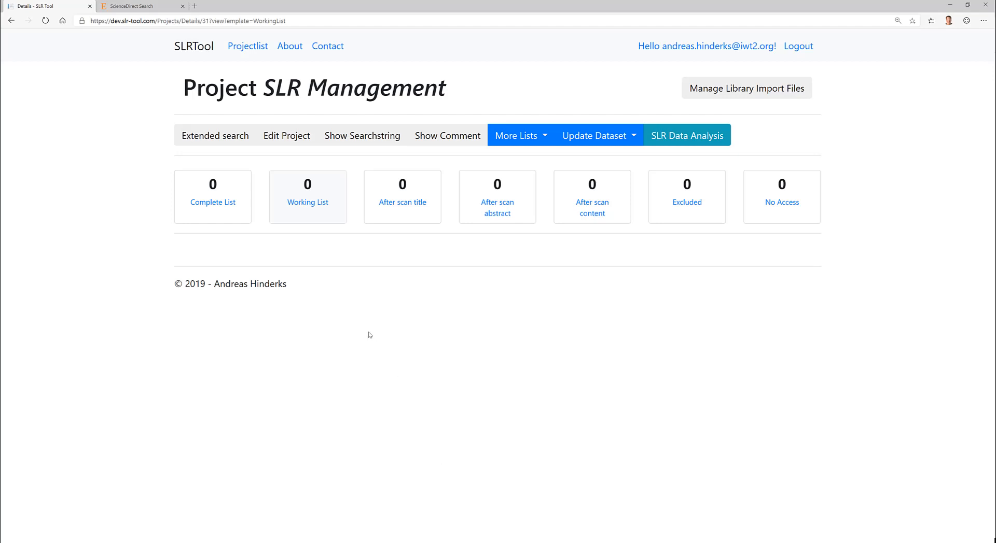
- Search ScienceDirect for 'slr AND management', export the citations, and return to the project
{"action": "left_click", "coordinate": [135, 7]}
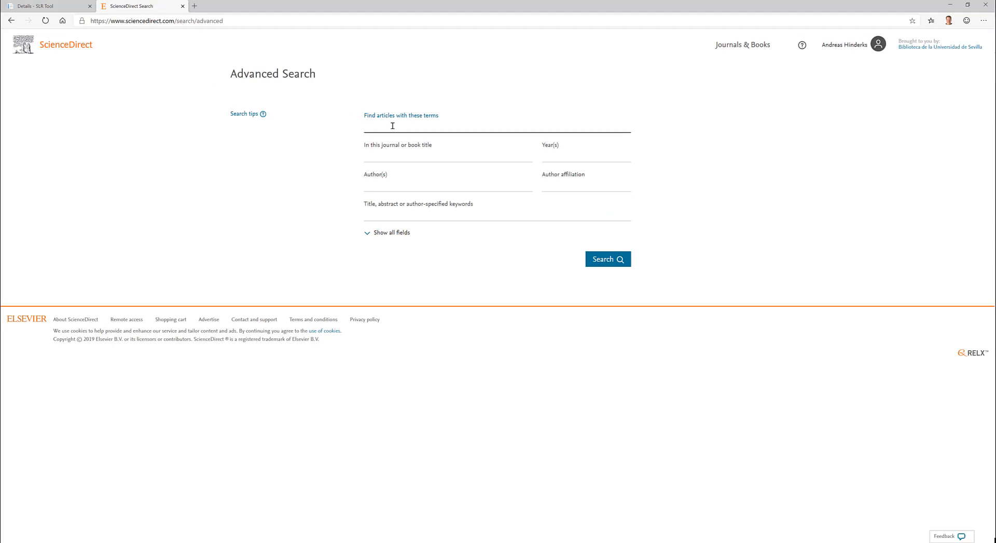
{"action": "type", "text": "slr AND"}
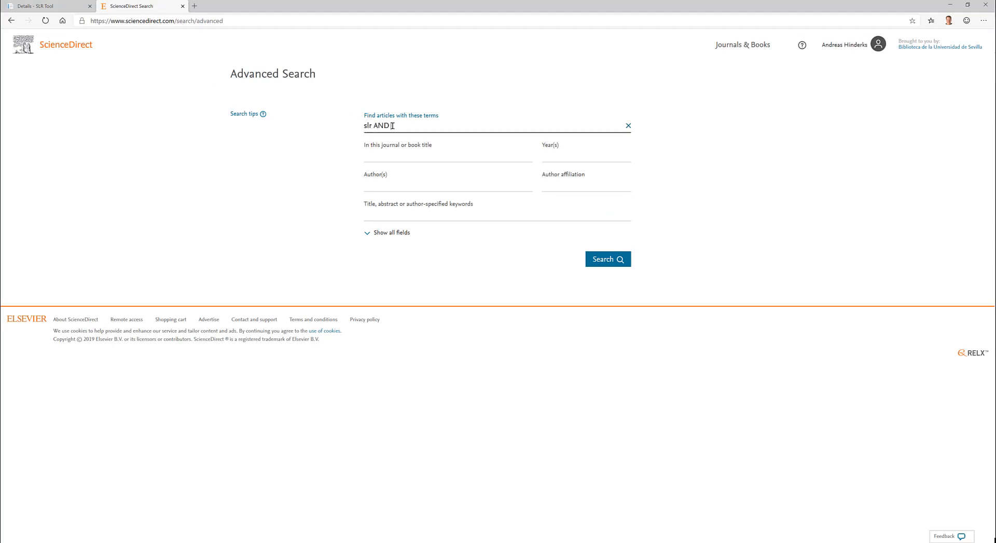
{"action": "type", "text": "management"}
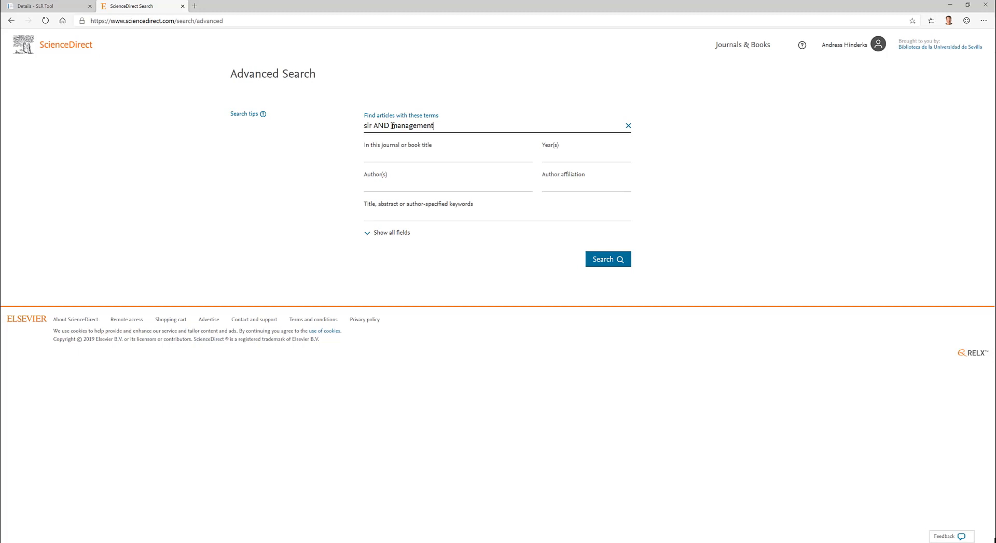
{"action": "left_click", "coordinate": [606, 259]}
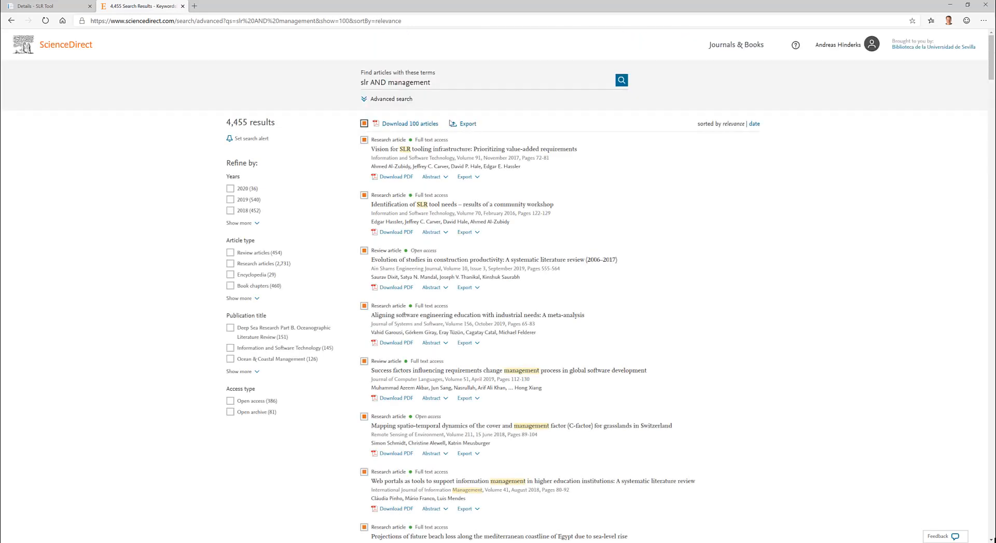
{"action": "left_click", "coordinate": [462, 123]}
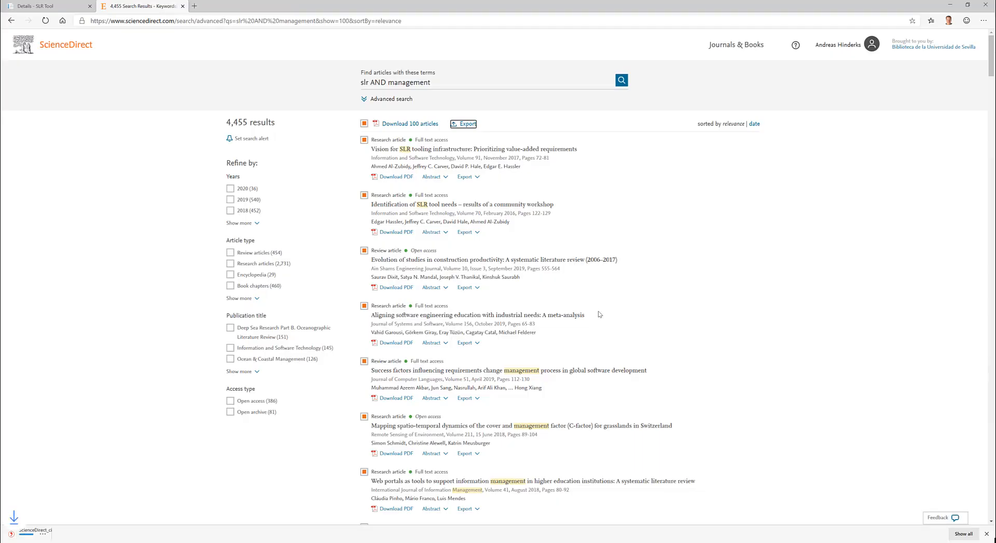
{"action": "left_click", "coordinate": [47, 6]}
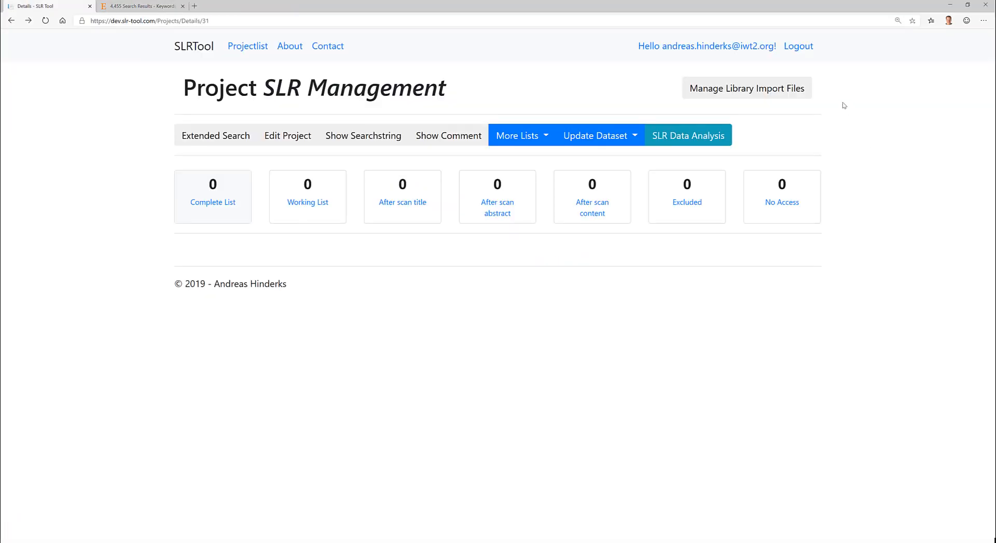
- Add import file 'Science Direct 1' with content type BIBTex and save it
{"action": "left_click", "coordinate": [745, 88]}
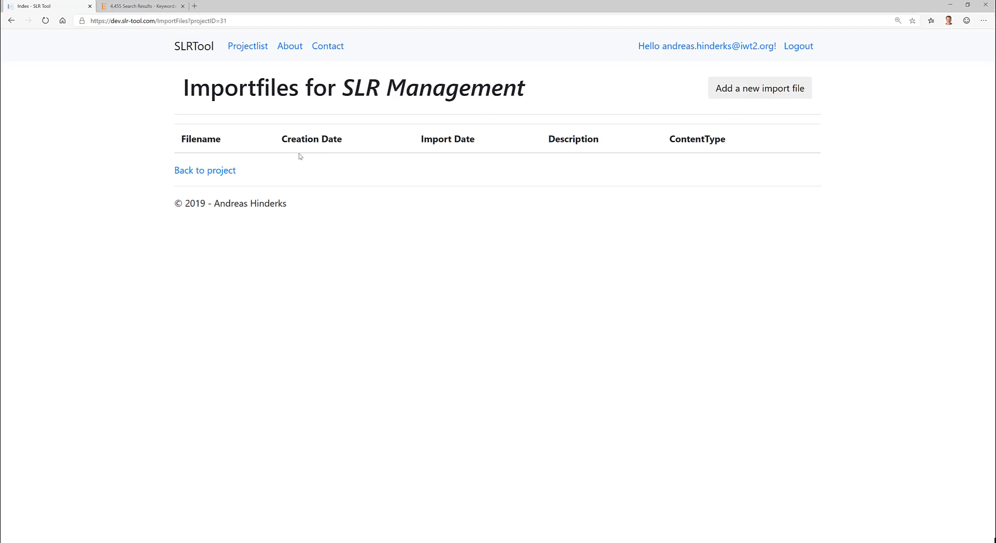
{"action": "left_click", "coordinate": [759, 87]}
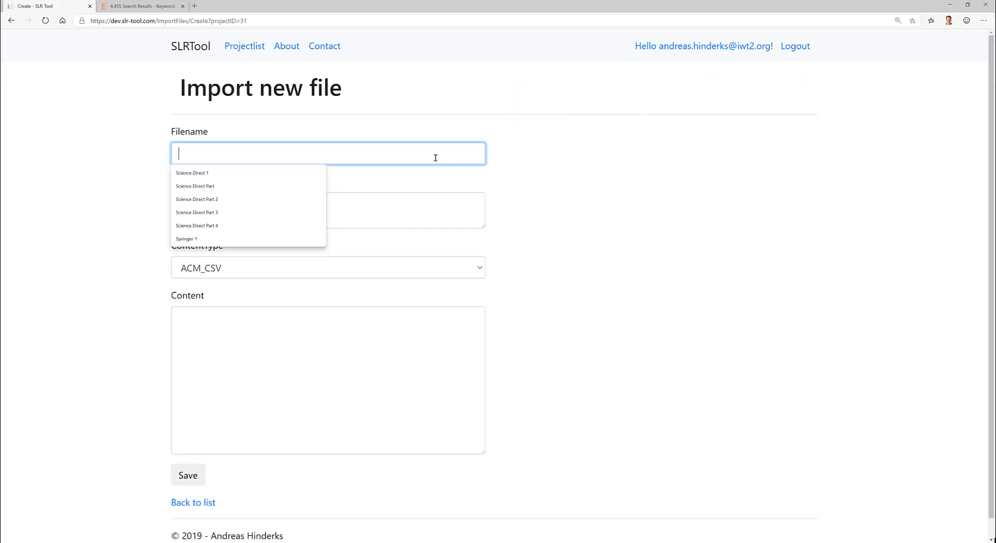
{"action": "type", "text": "Science Direct Part"}
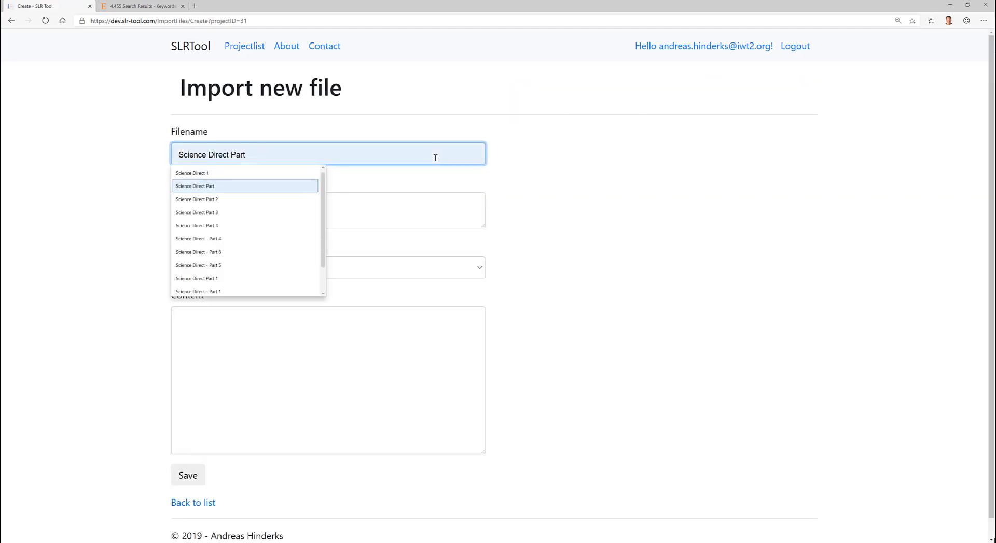
{"action": "left_click", "coordinate": [192, 174]}
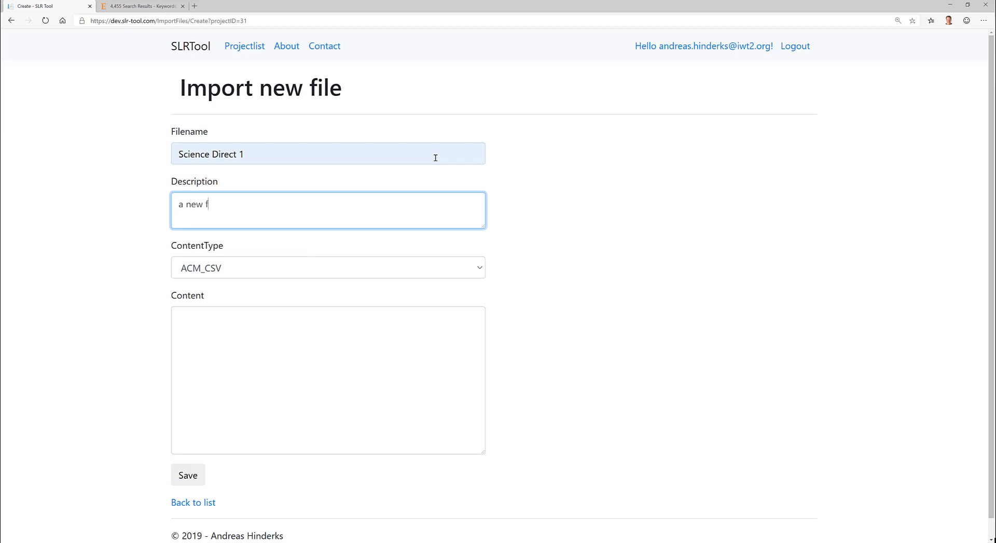
{"action": "left_click", "coordinate": [328, 268]}
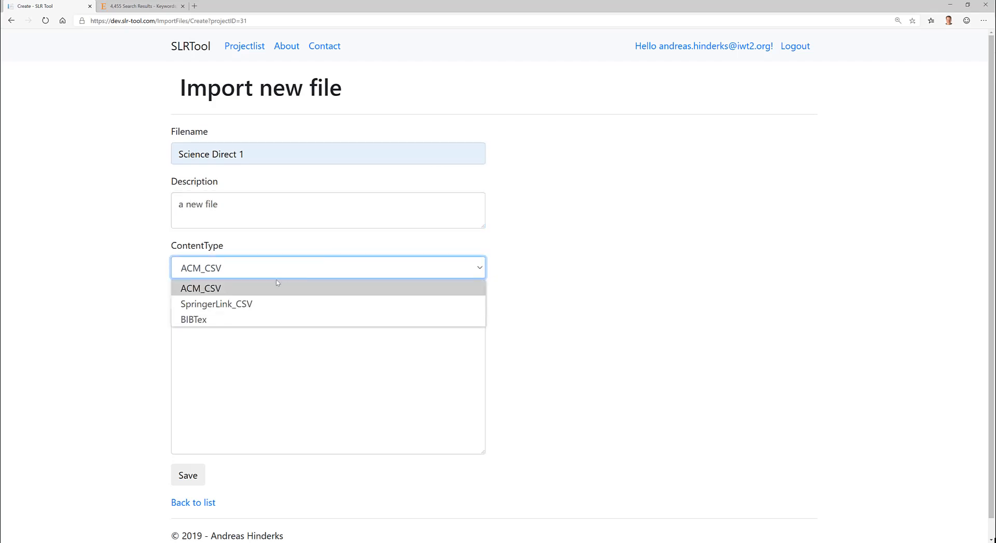
{"action": "left_click", "coordinate": [193, 320]}
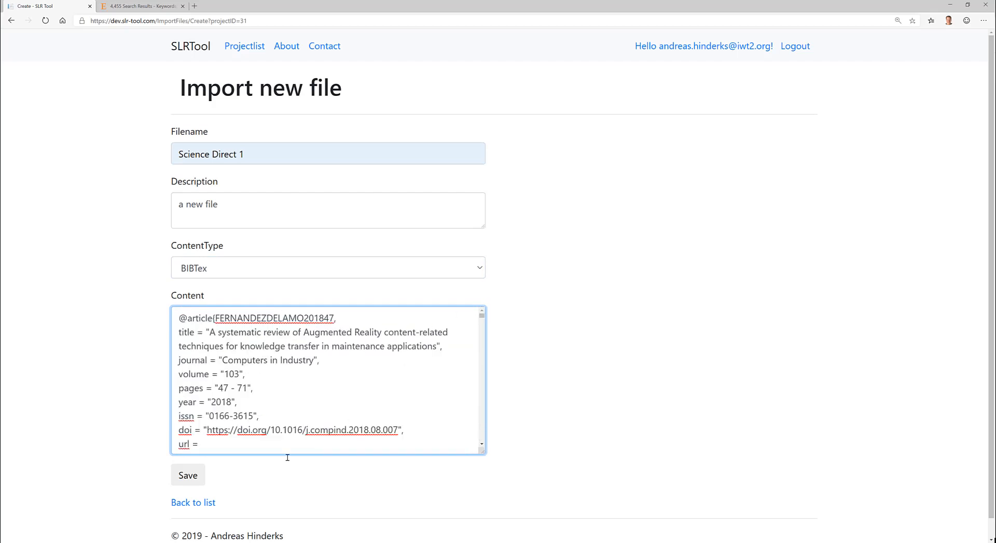
{"action": "left_click", "coordinate": [187, 475]}
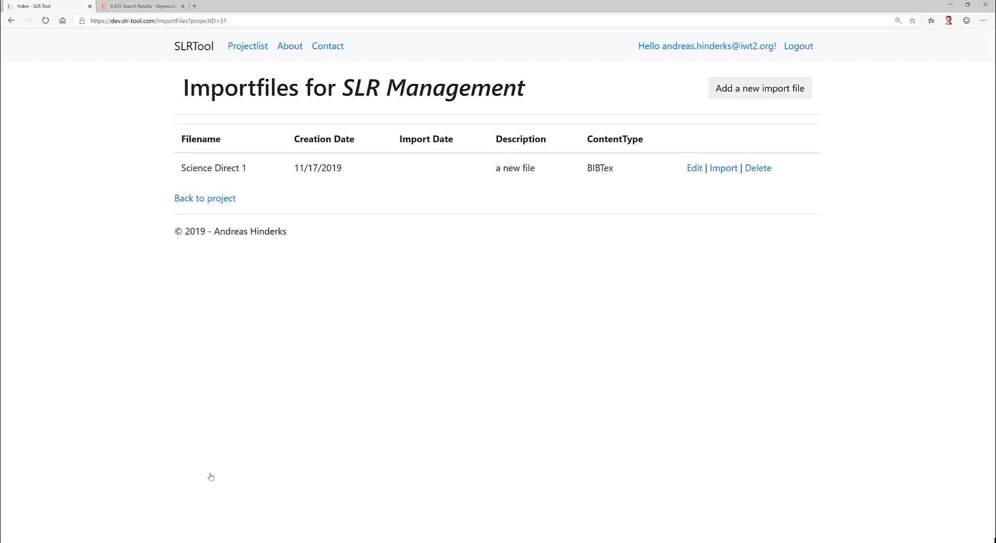
- Import the Science Direct 1 file so it gets an import date of 11/17/2019
{"action": "left_click", "coordinate": [723, 168]}
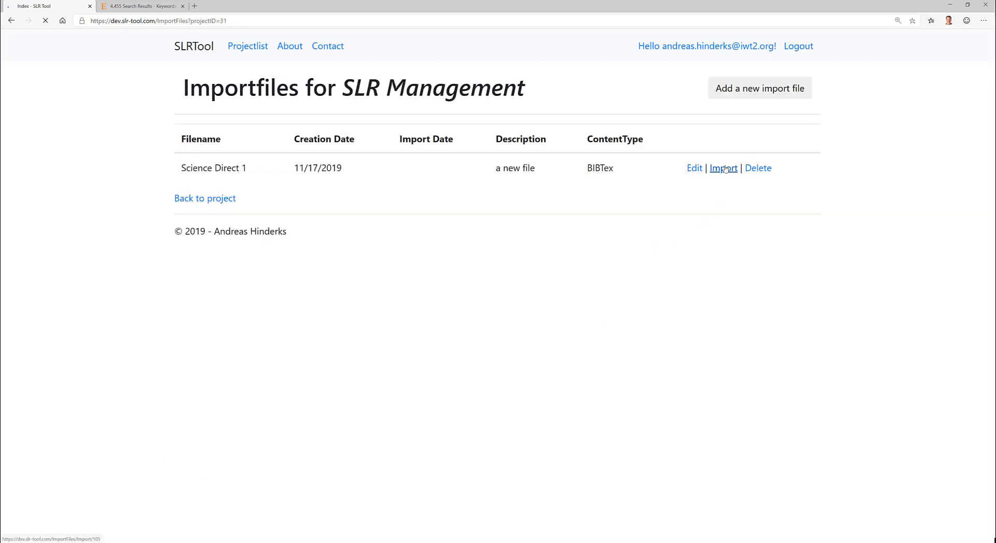
{"action": "left_click", "coordinate": [723, 168]}
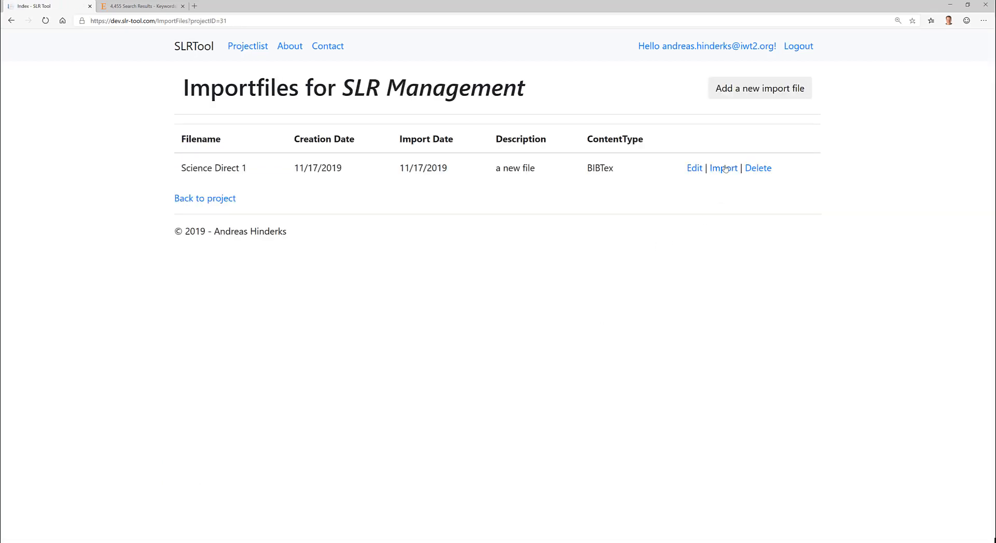
{"action": "mouse_move", "coordinate": [667, 266]}
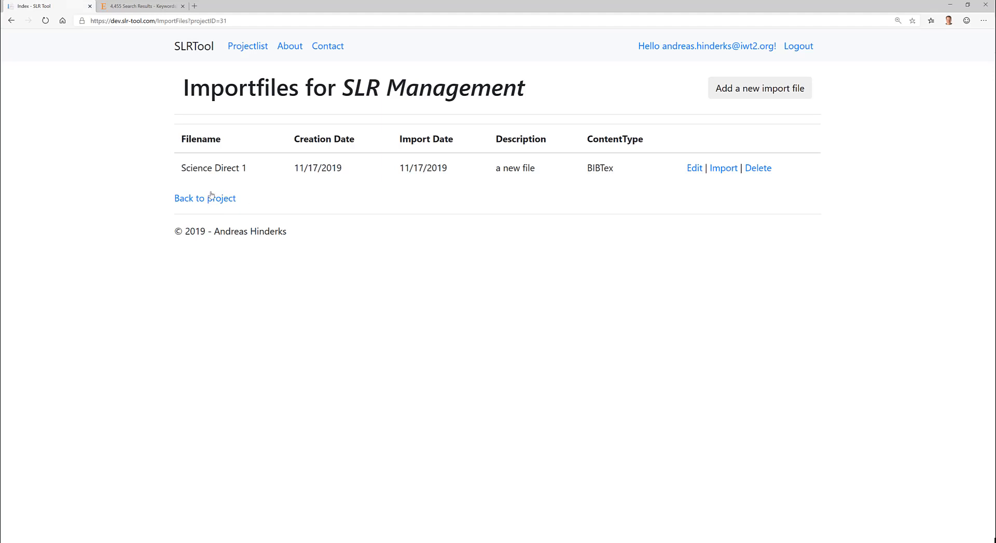
- Return to the project and update all 100 papers' metadata from CrossRef
{"action": "left_click", "coordinate": [204, 198]}
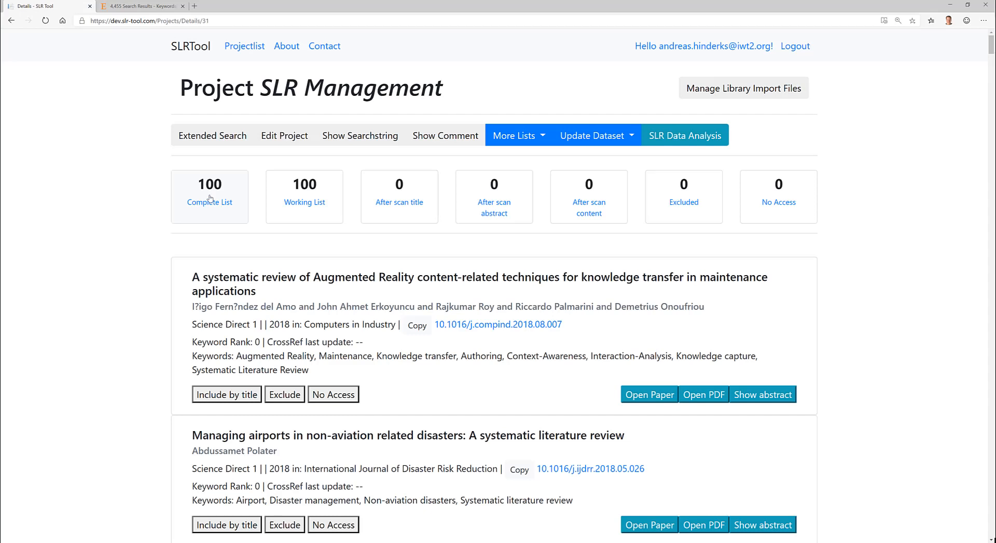
{"action": "mouse_move", "coordinate": [292, 311]}
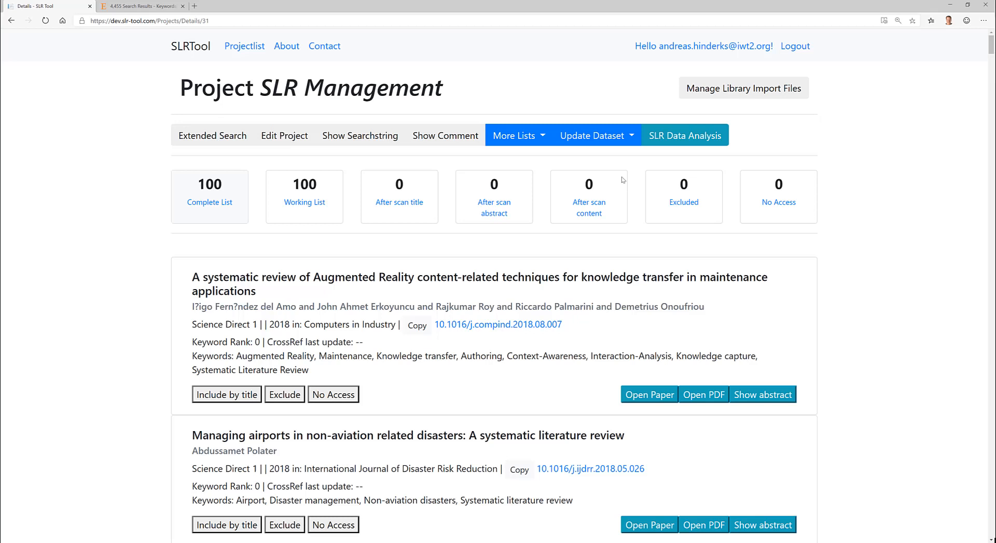
{"action": "left_click", "coordinate": [595, 135]}
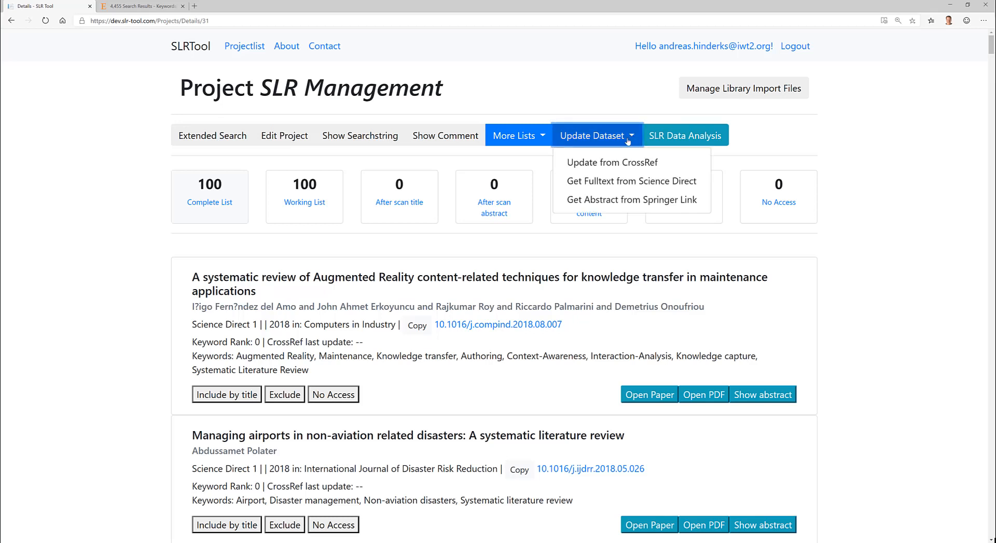
{"action": "left_click", "coordinate": [612, 163]}
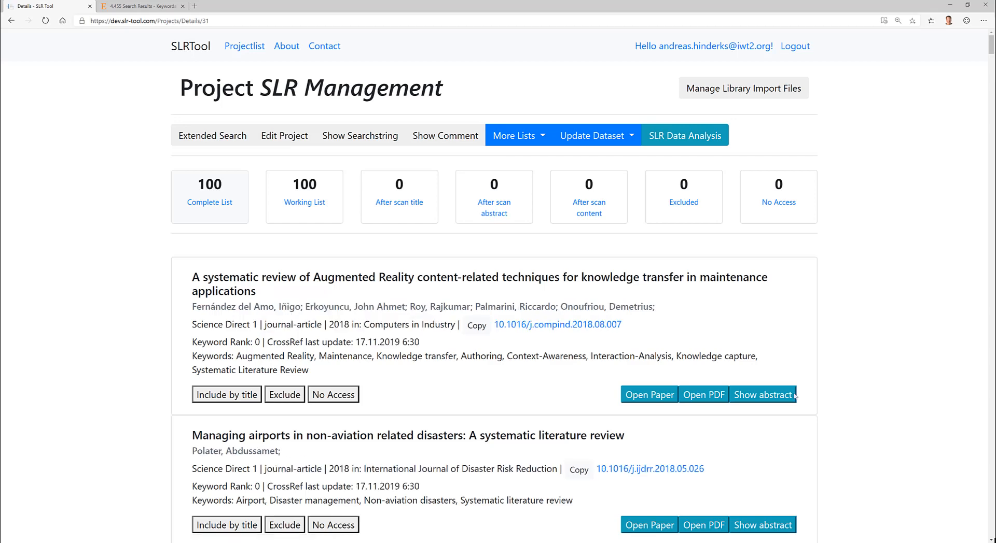
{"action": "mouse_move", "coordinate": [571, 345]}
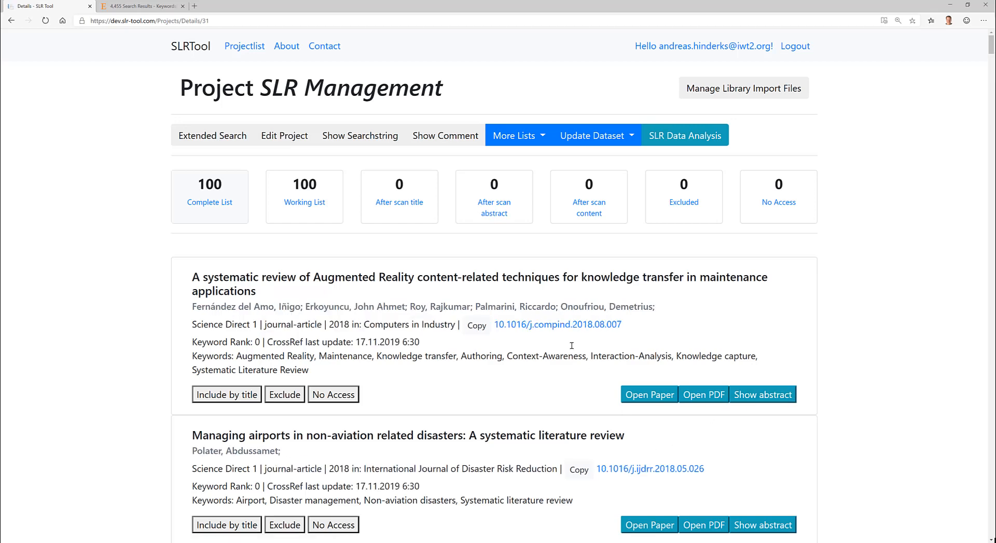
- View the Augmented Reality maintenance review on ScienceDirect, then its details page in SLR Tool
{"action": "left_click", "coordinate": [650, 395]}
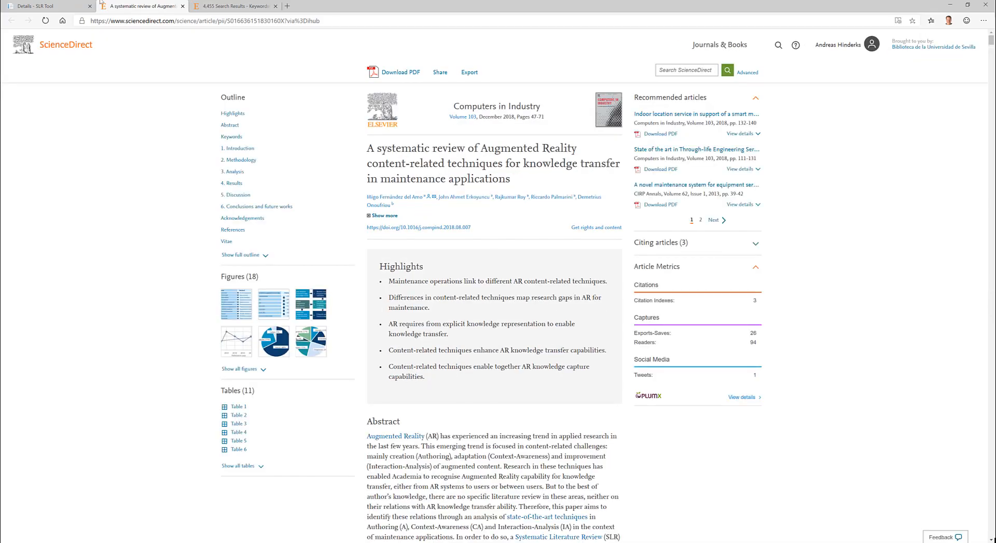
{"action": "left_click", "coordinate": [48, 6]}
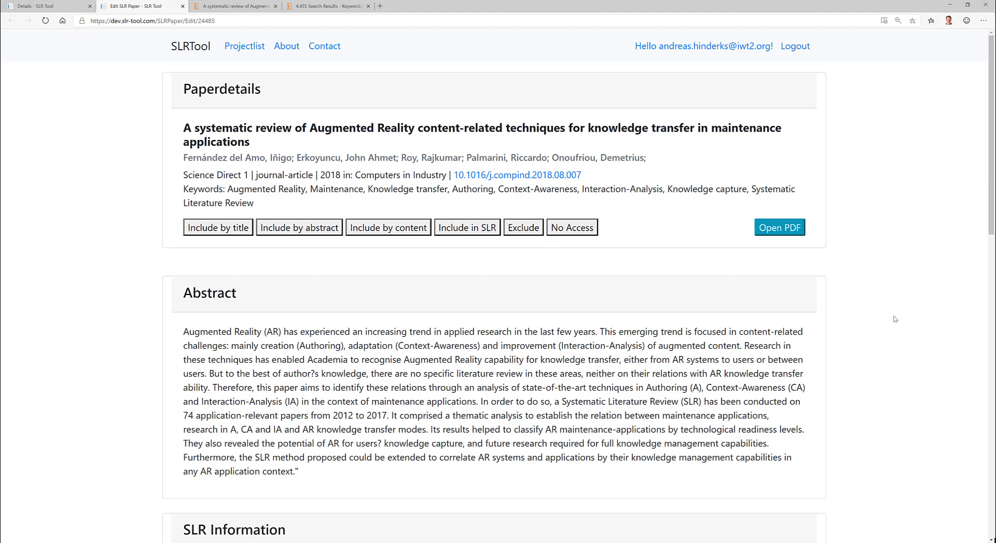
- Scroll through the paper's abstract and empty SLR Information form fields
{"action": "scroll", "scroll_direction": "down", "scroll_amount": 3}
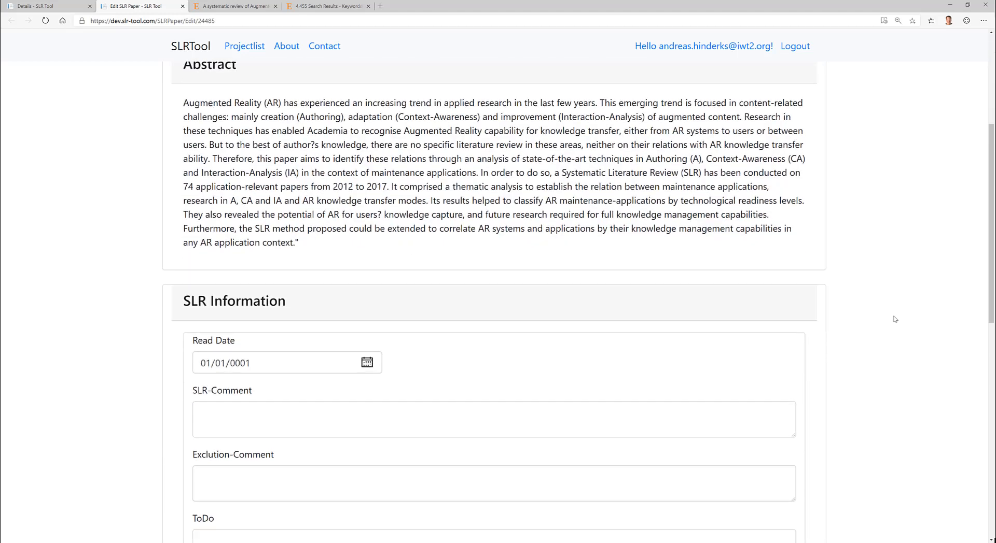
{"action": "scroll", "scroll_direction": "down", "scroll_amount": 3}
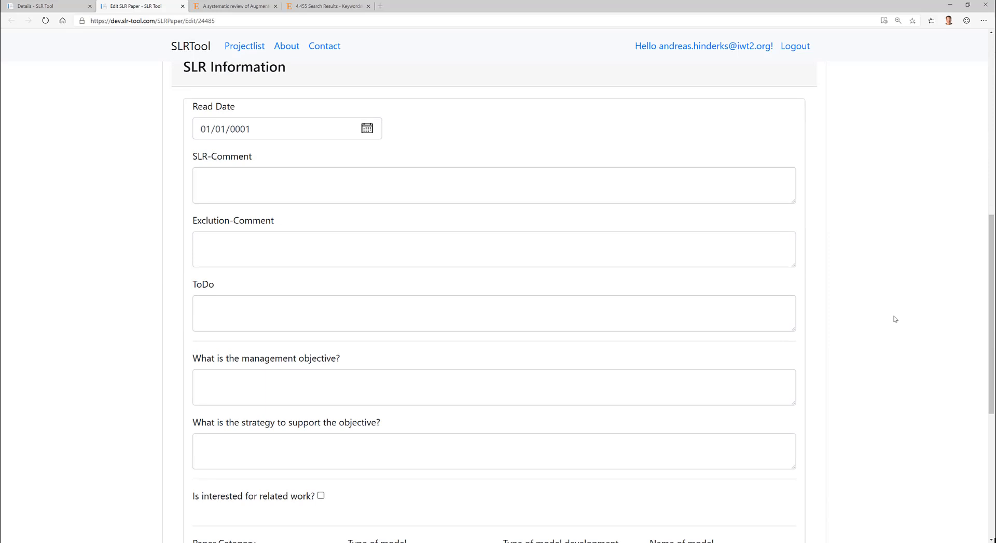
{"action": "scroll", "scroll_direction": "down", "scroll_amount": 3}
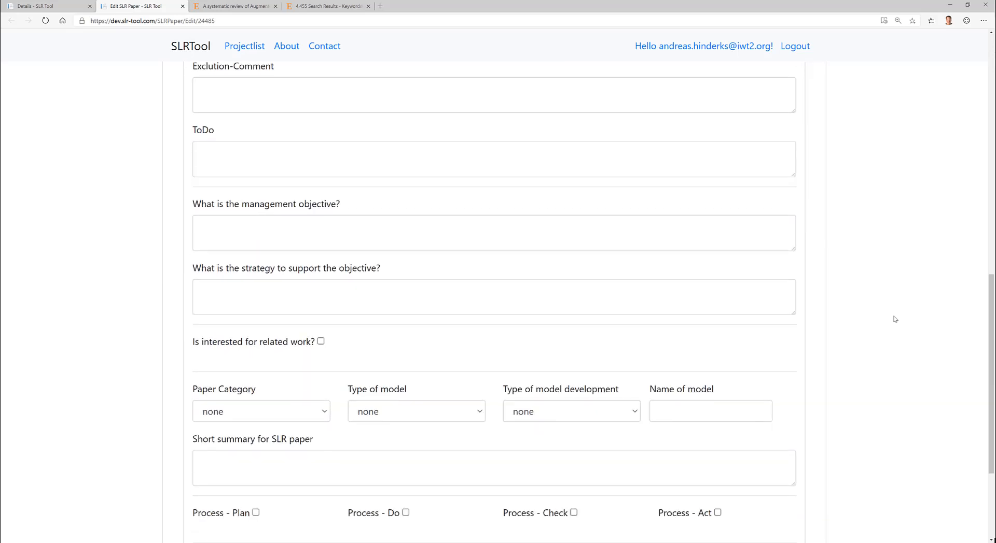
{"action": "scroll", "scroll_direction": "down", "scroll_amount": 3}
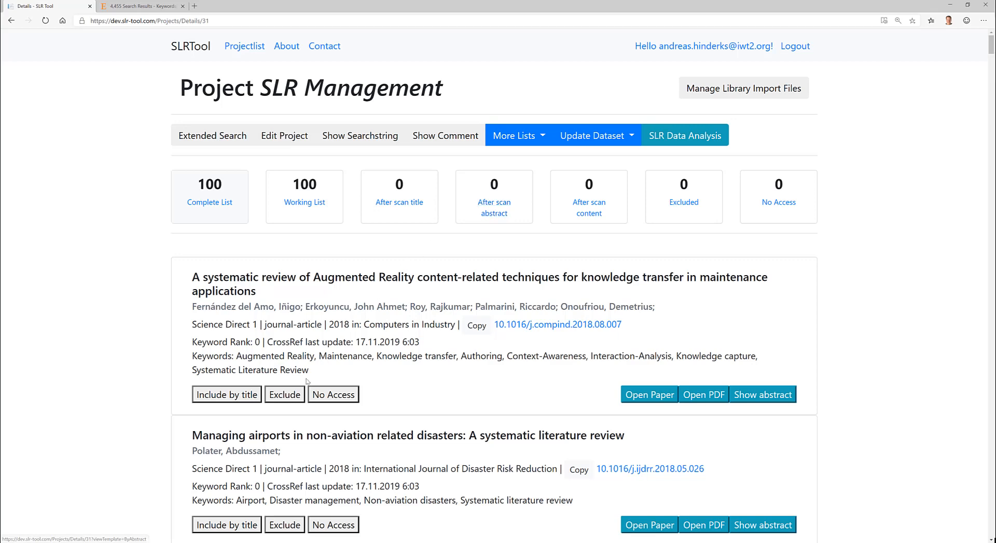
- Include the Augmented Reality review by title and show papers passing the title scan
{"action": "left_click", "coordinate": [226, 394]}
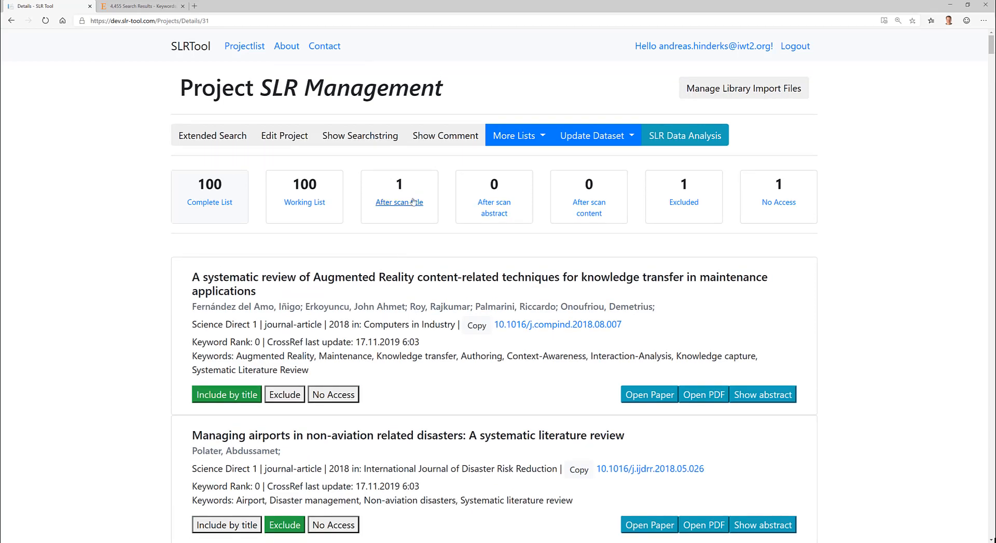
{"action": "left_click", "coordinate": [400, 202]}
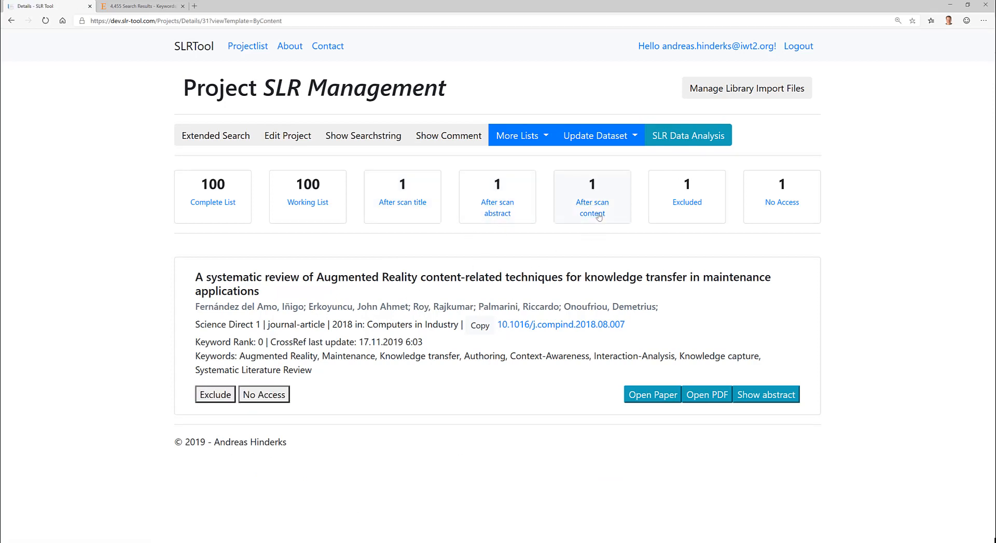
{"action": "mouse_move", "coordinate": [595, 277]}
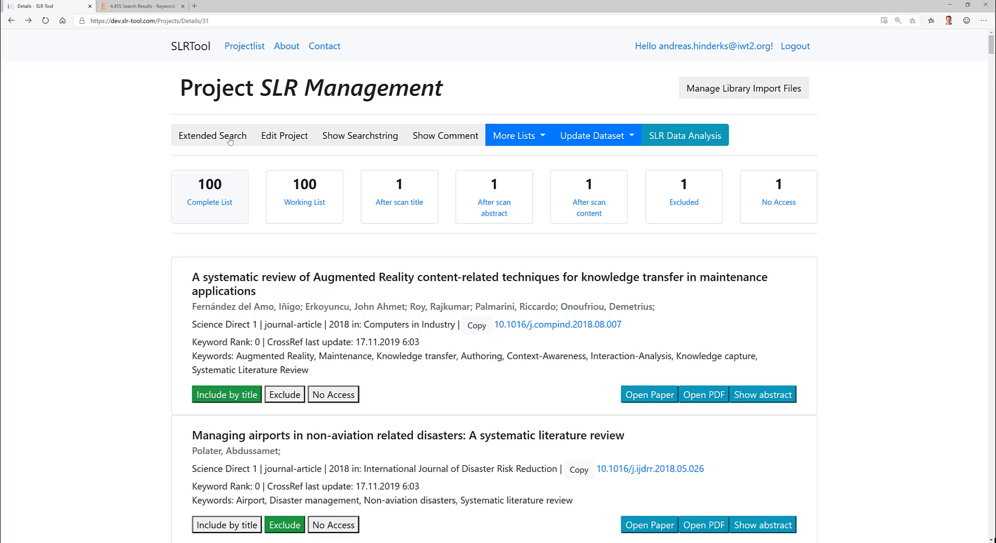
- Run an extended search with keywords SLR and Management, narrowing the working list to 38 papers
{"action": "left_click", "coordinate": [211, 135]}
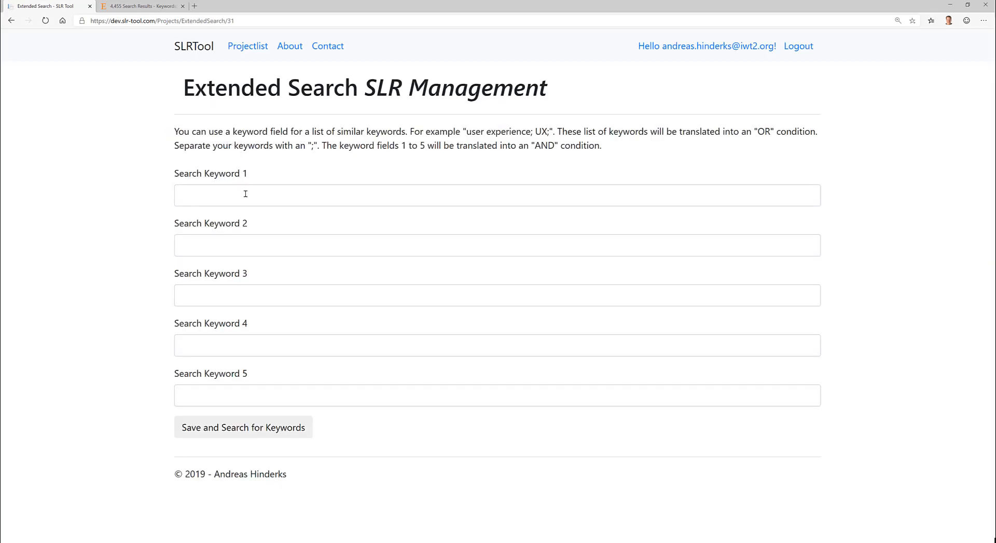
{"action": "type", "text": "SLR"}
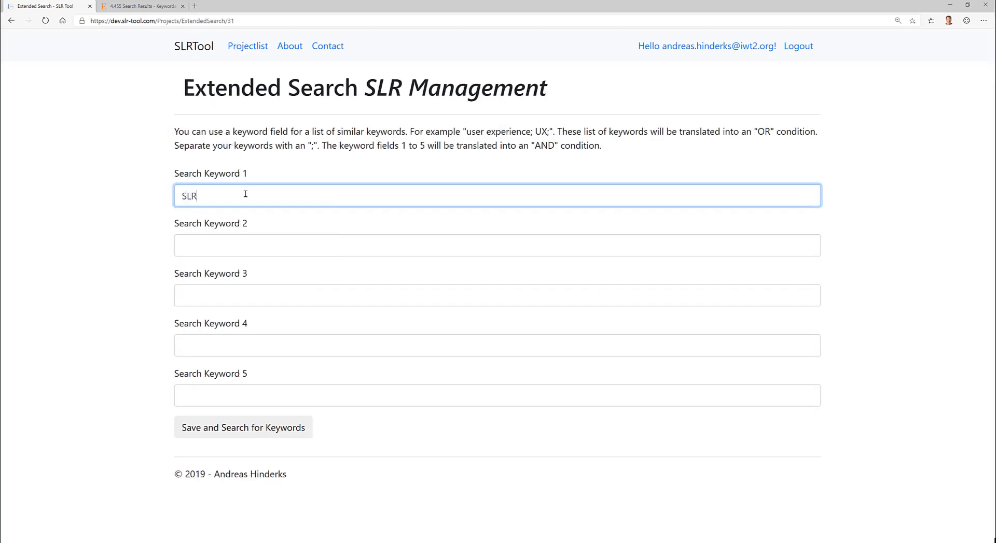
{"action": "type", "text": "Mana"}
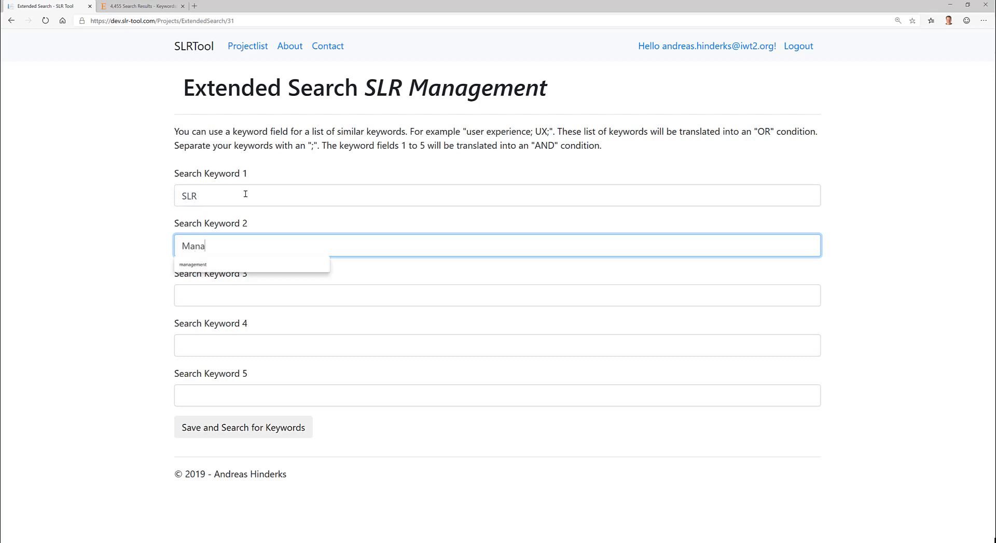
{"action": "type", "text": "gement"}
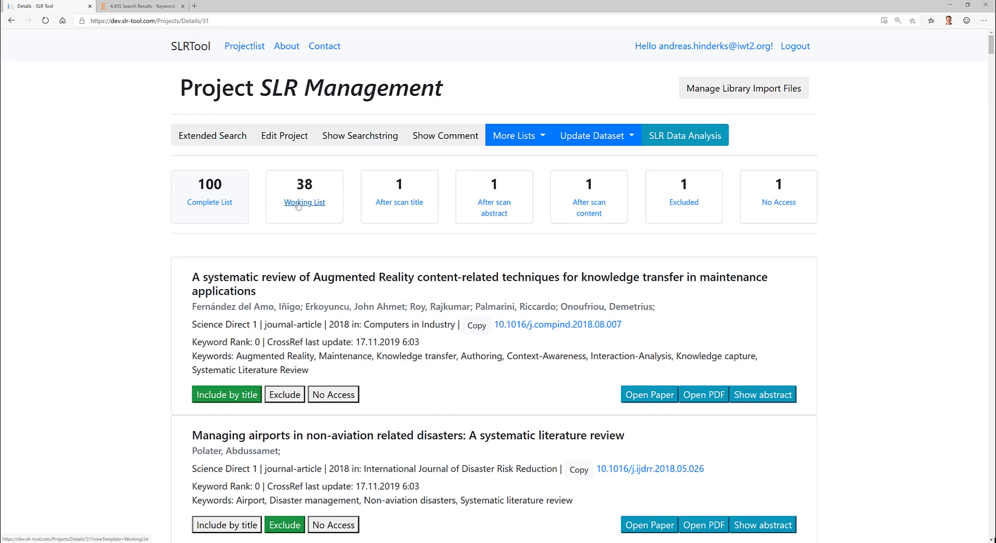
{"action": "left_click", "coordinate": [304, 203]}
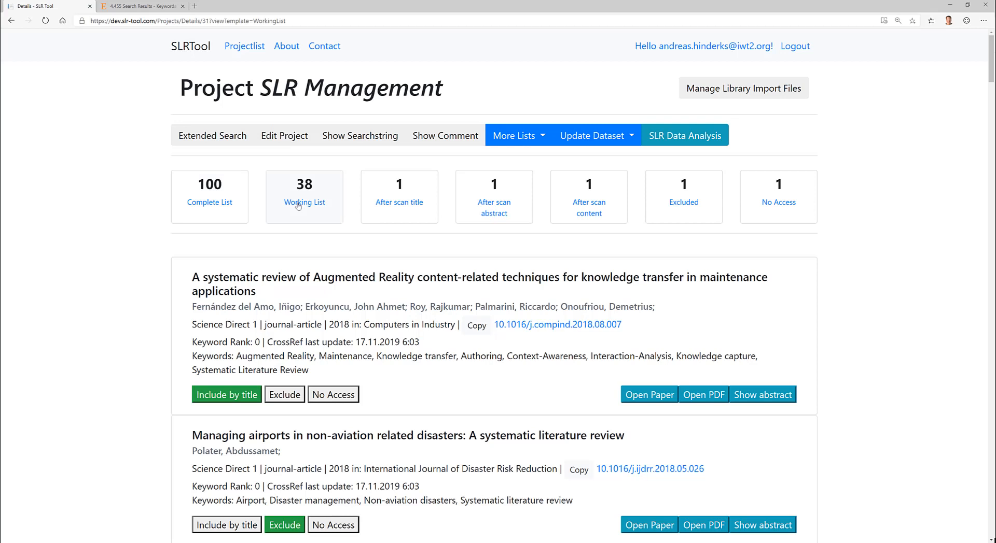